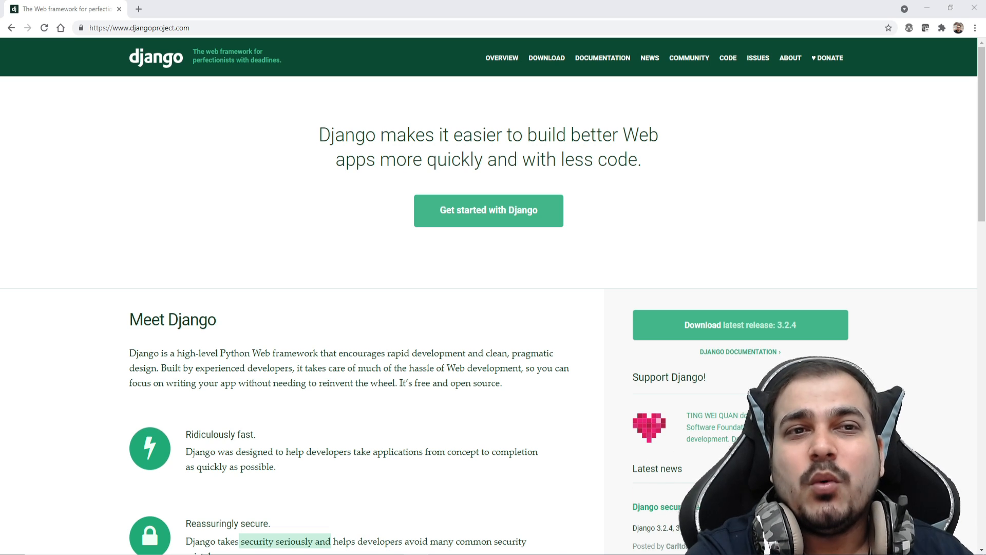
Step: Scroll through the earlier prompt output before entering the next command
scroll("down", 3)
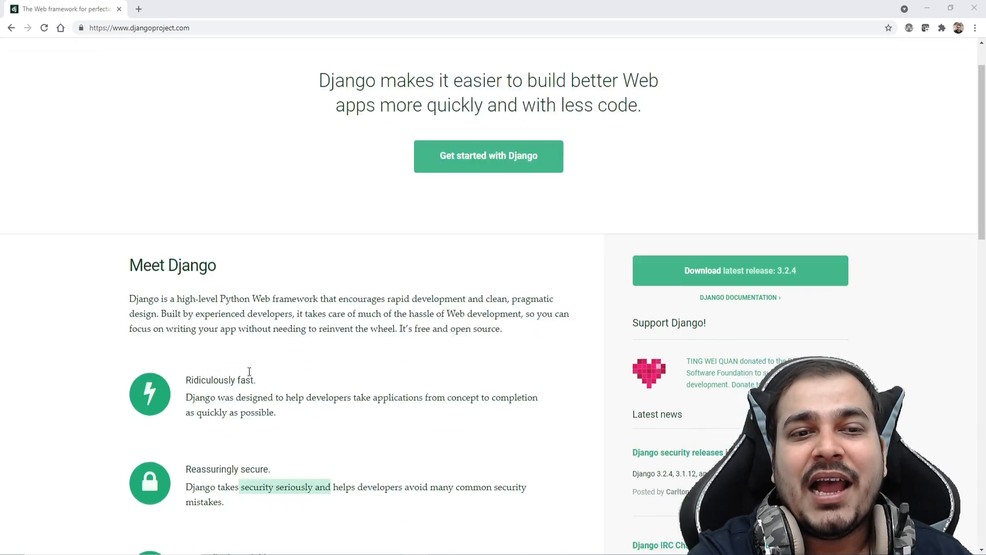
scroll("down", 3)
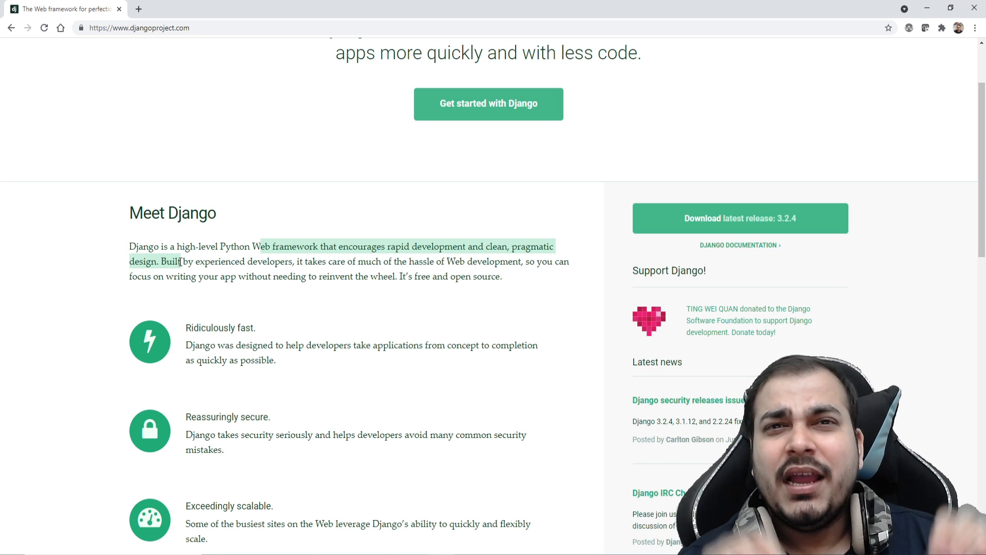
mouse_move(495, 181)
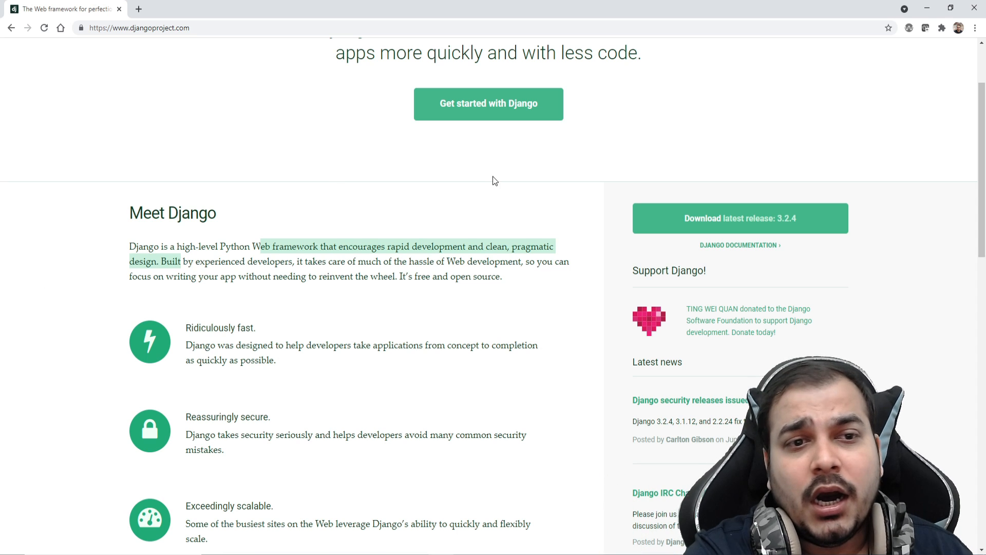
scroll("up", 3)
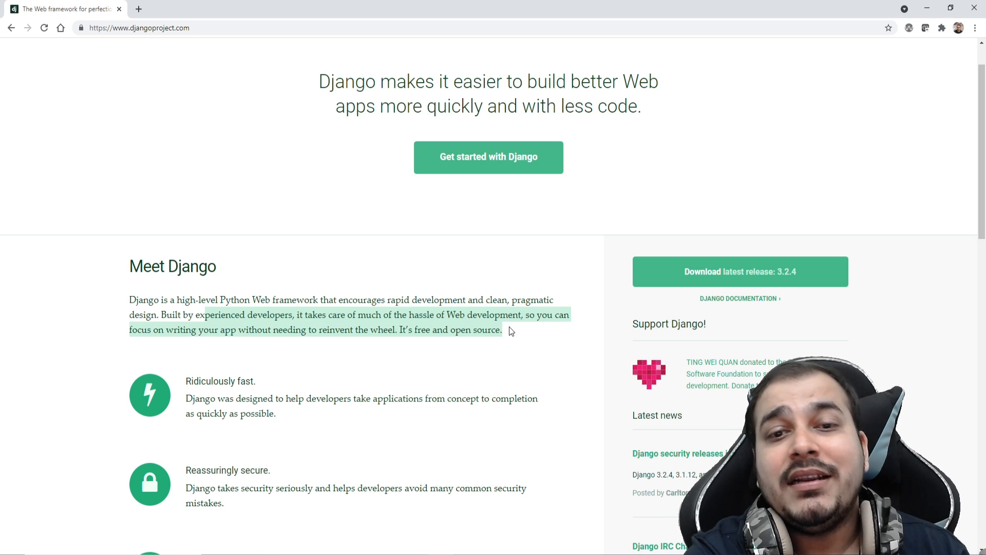
mouse_move(499, 332)
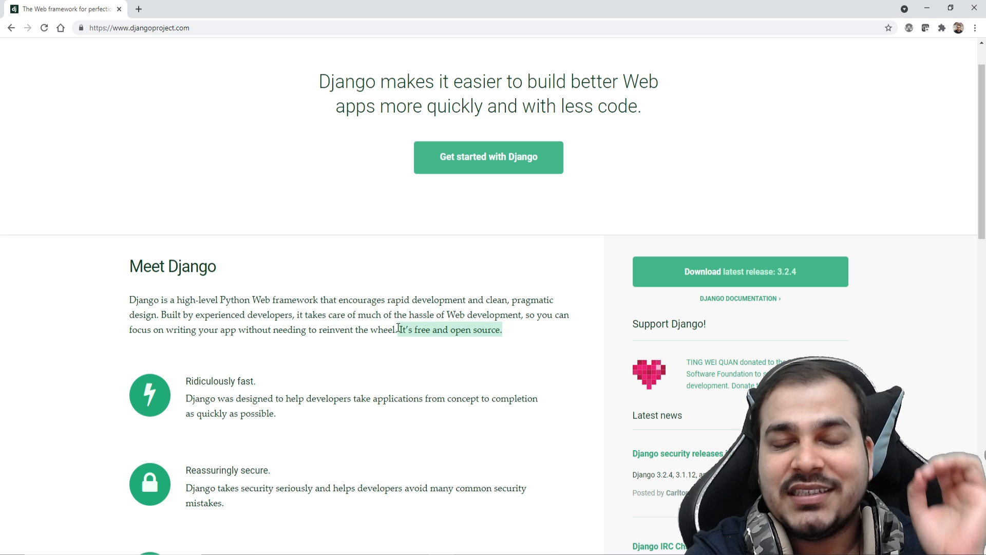
scroll("up", 3)
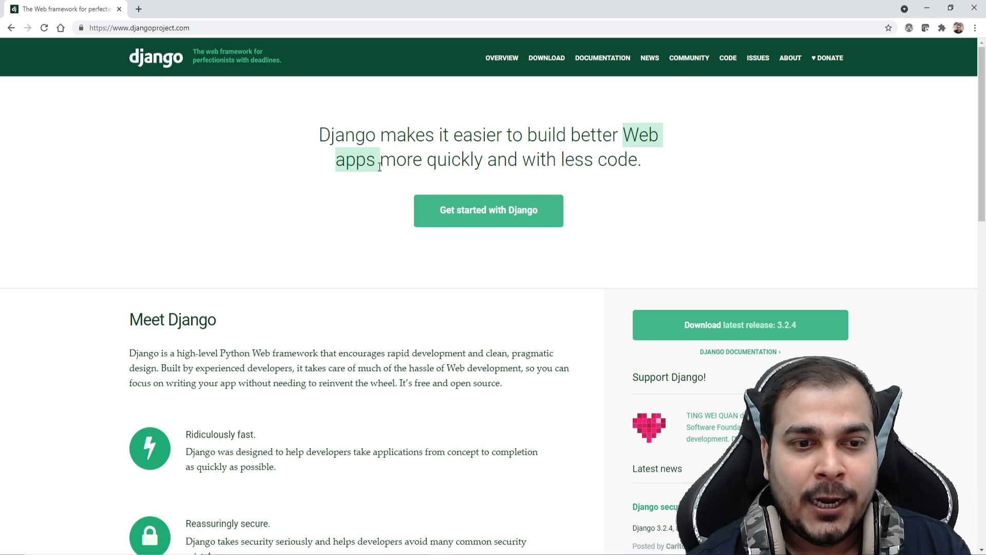
scroll("down", 3)
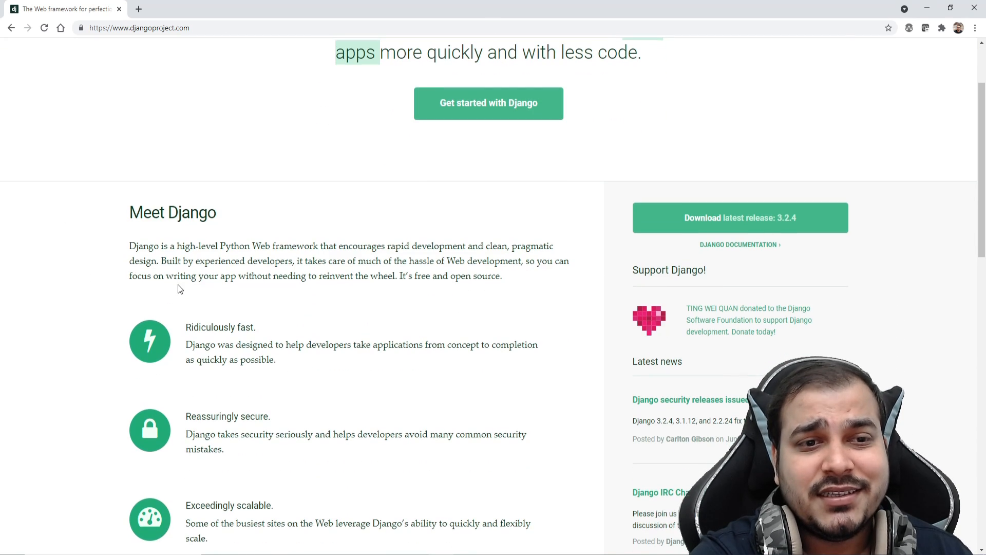
scroll("down", 3)
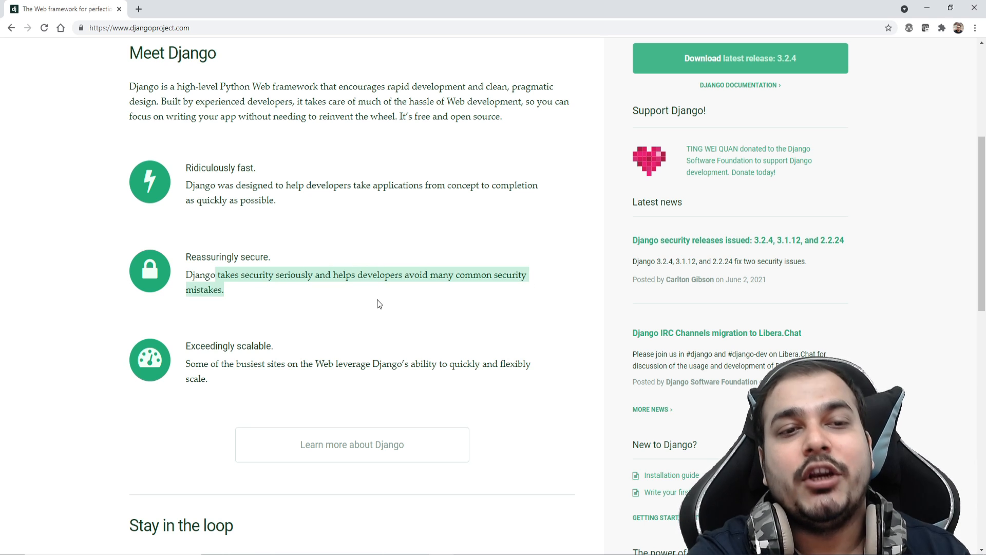
scroll("down", 3)
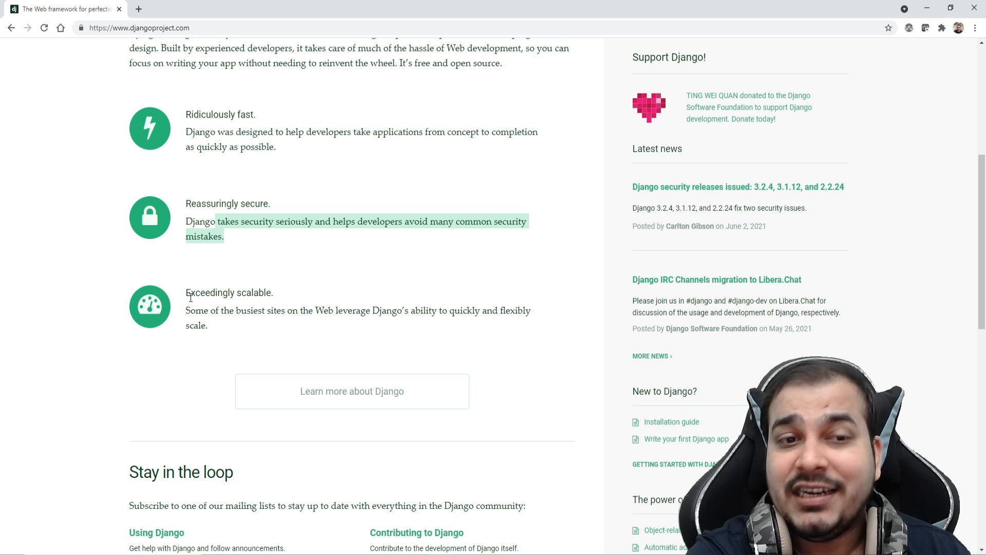
scroll("up", 3)
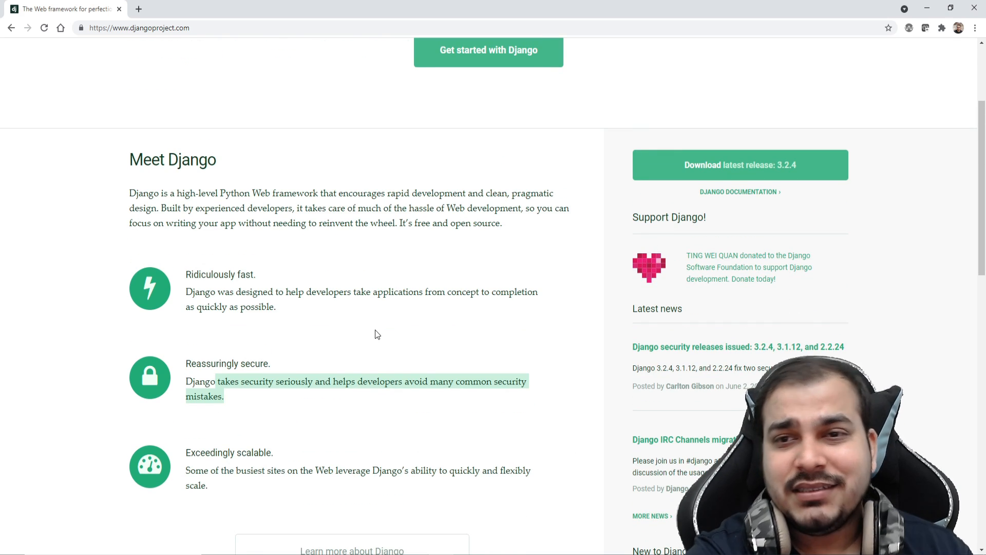
scroll("up", 3)
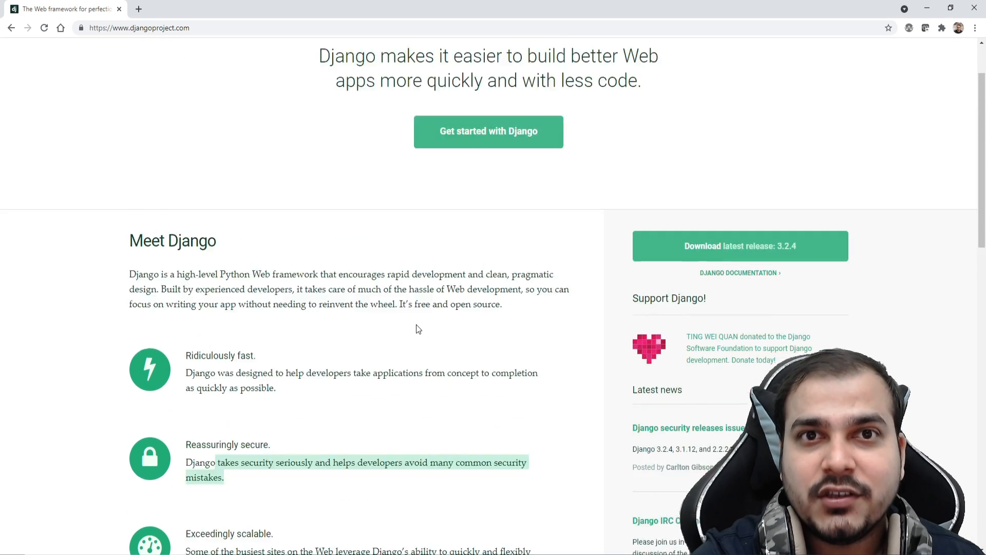
scroll("up", 3)
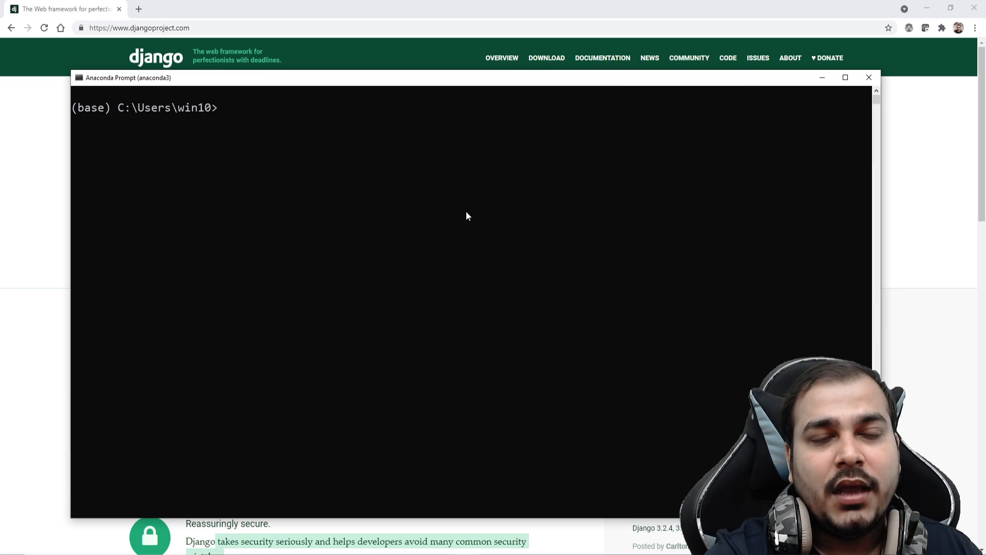
mouse_move(268, 114)
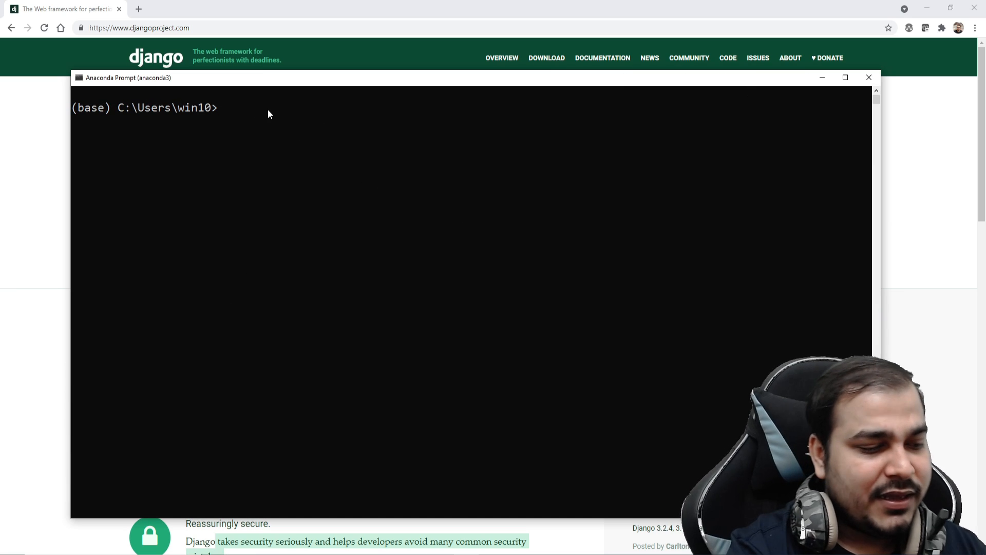
Step: Activate the 'development' conda environment with 'activate development'
type("activate")
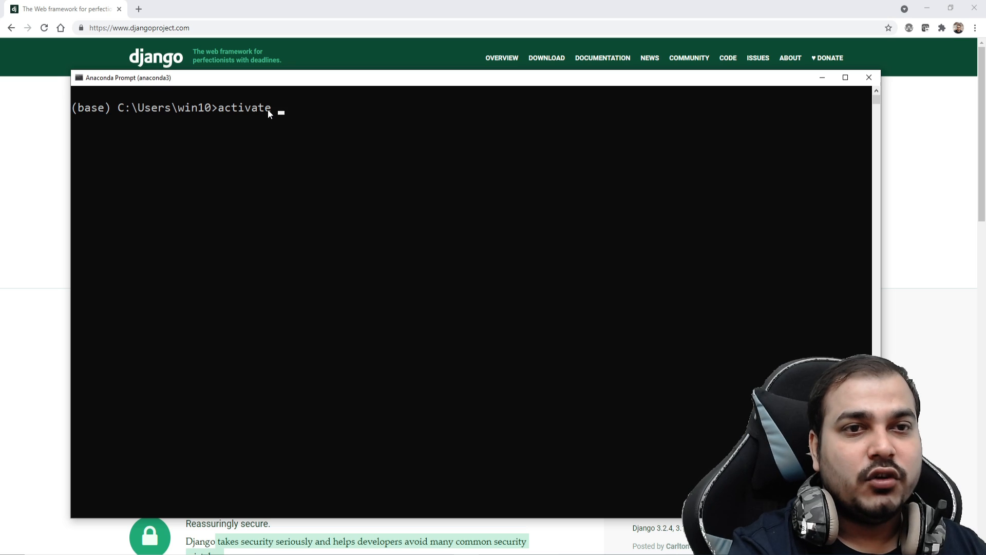
type("developme")
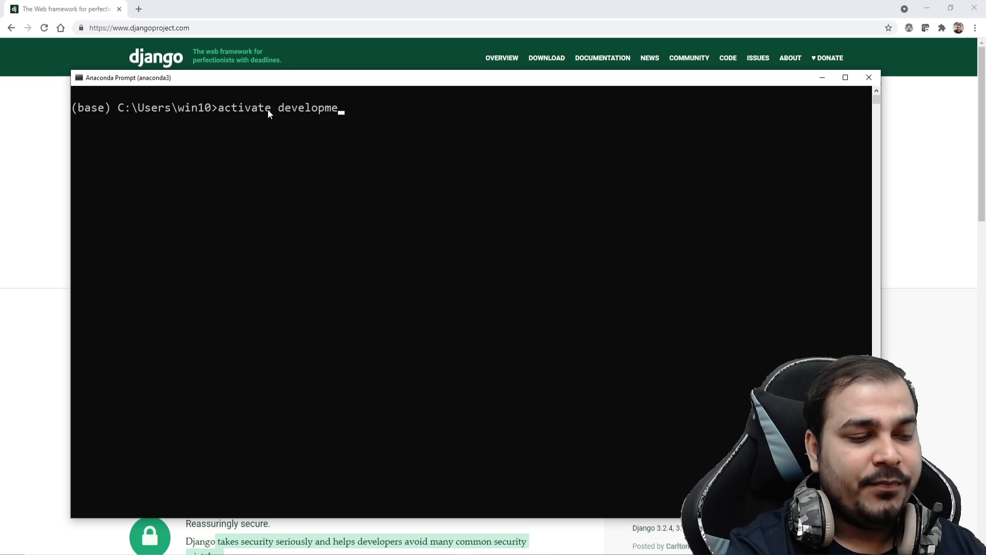
key("Return")
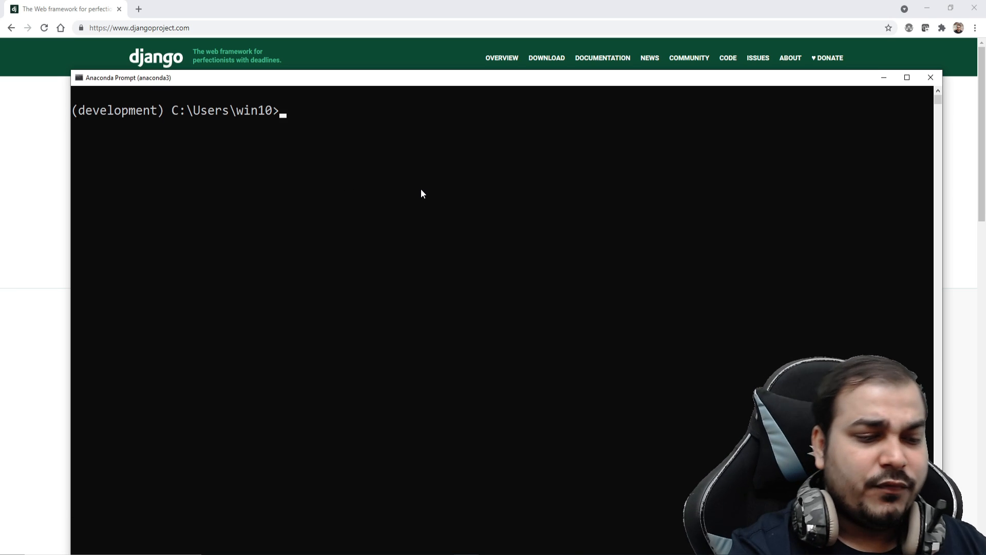
Step: Run 'pip install Django', which reports Django 3.2.4 already satisfied
type("pip inst")
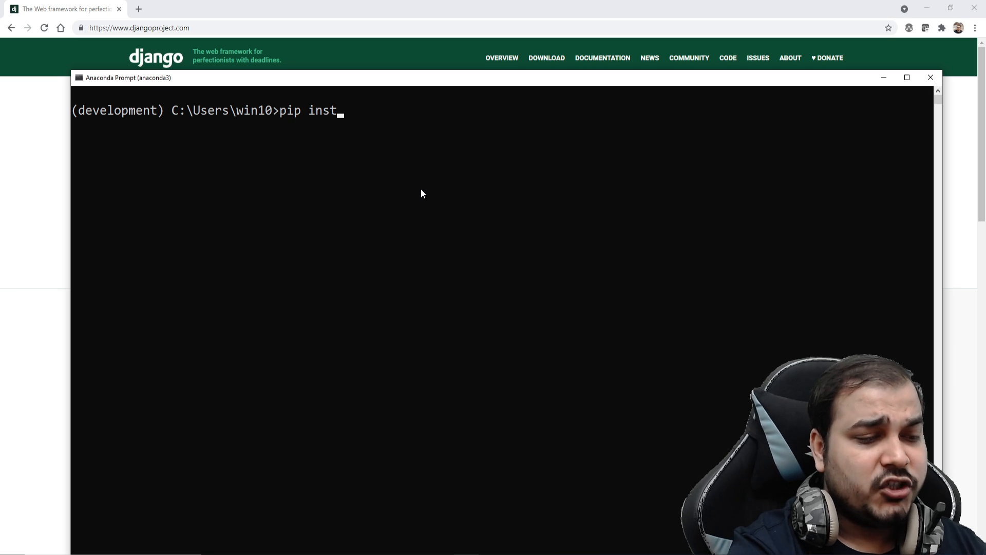
type("all Django")
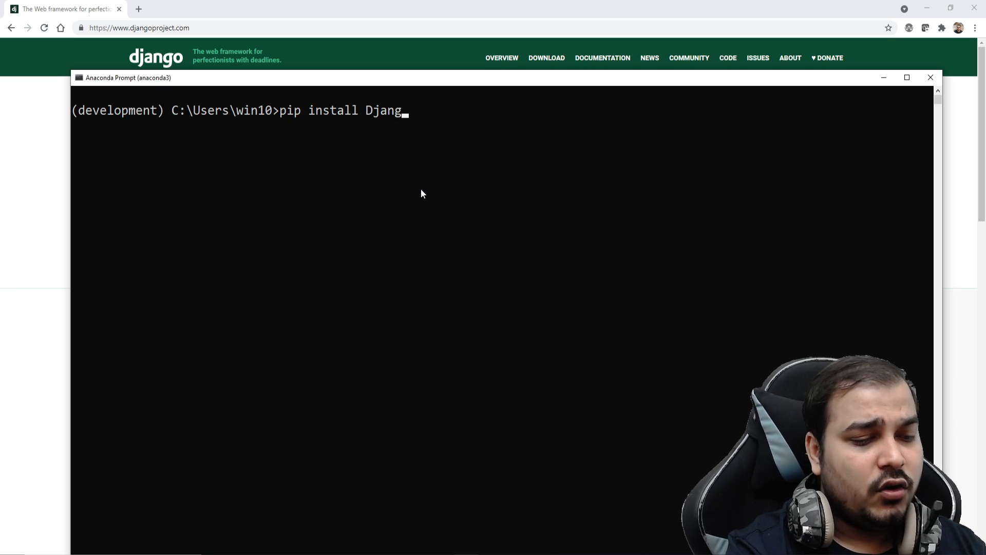
type("o")
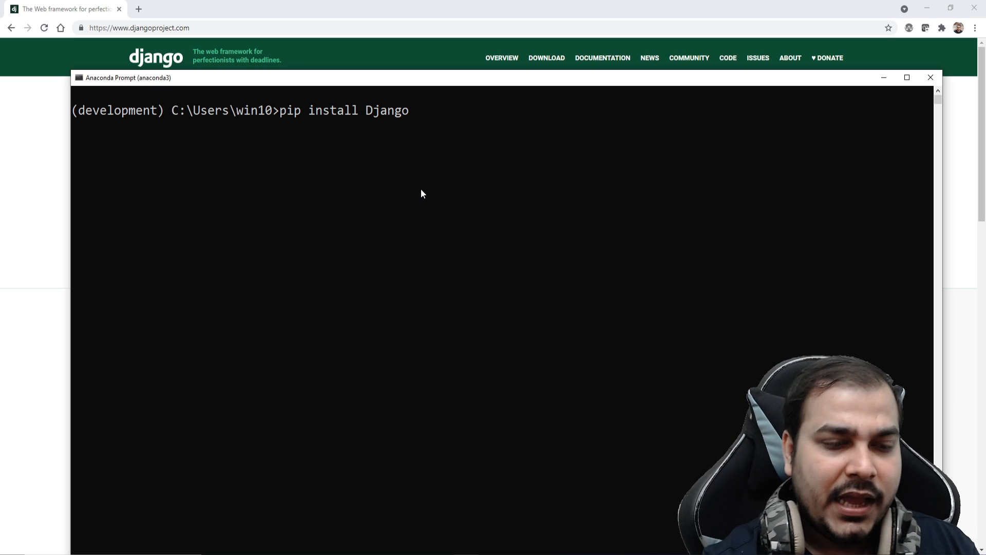
key("Return")
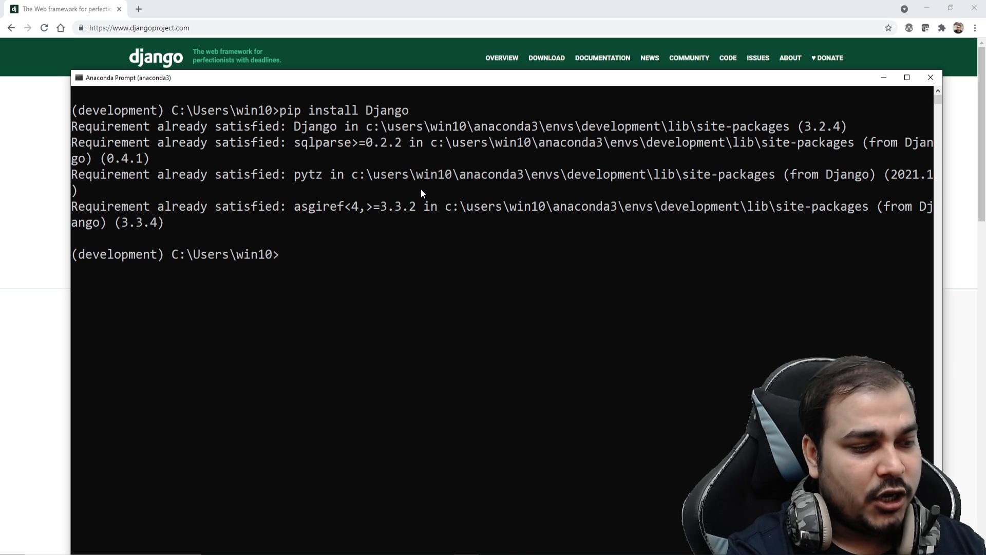
Step: Run django-admin and scroll through its list of available subcommands
type("django-")
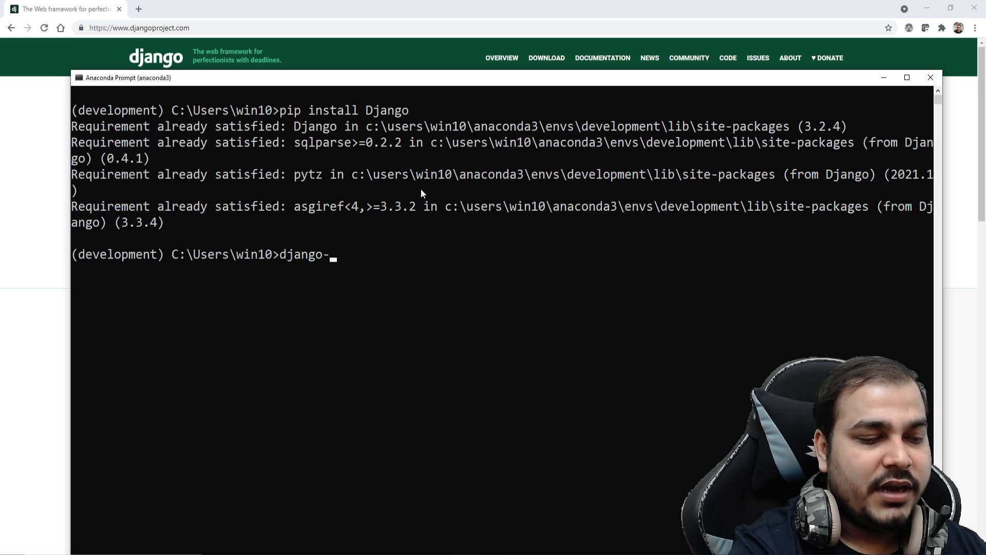
key("Return")
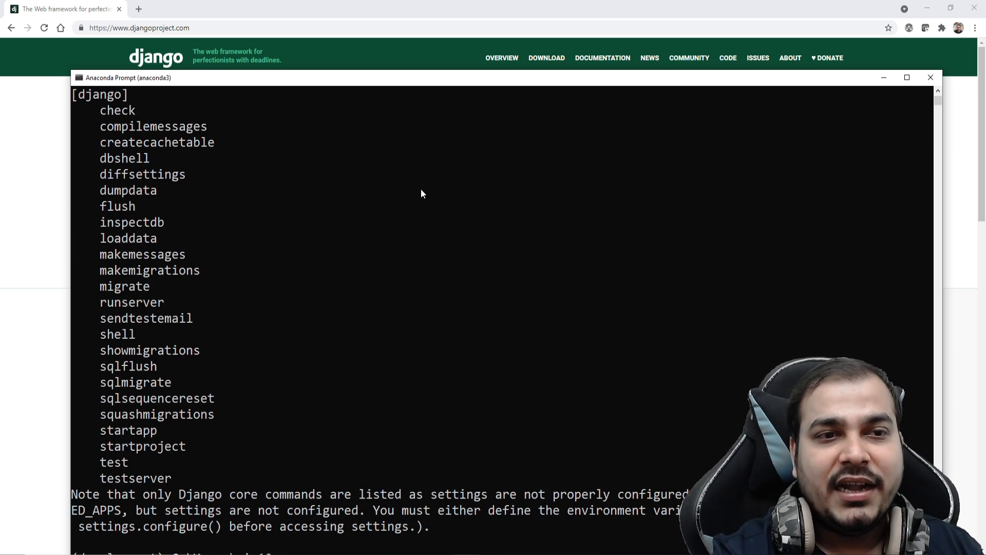
mouse_move(116, 158)
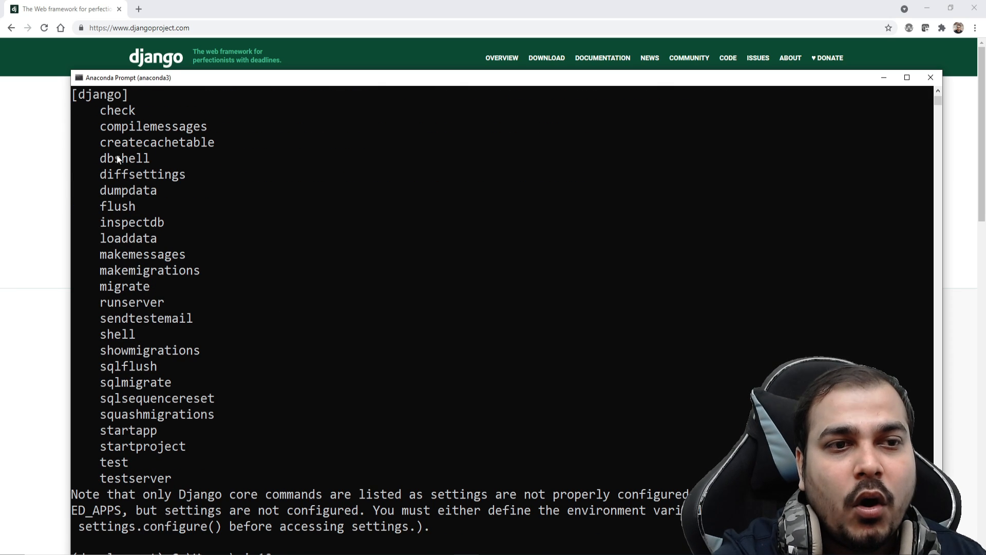
scroll("up", 3)
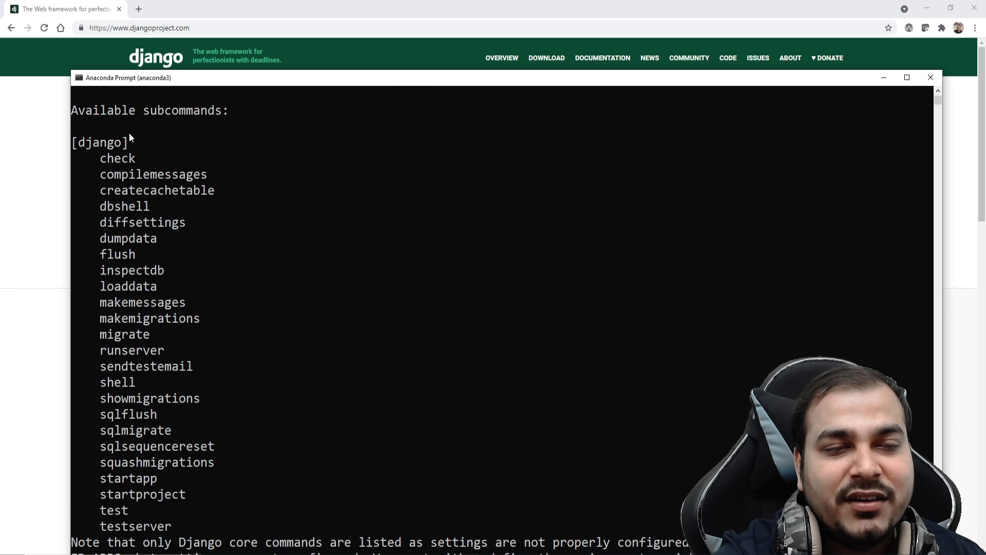
scroll("down", 3)
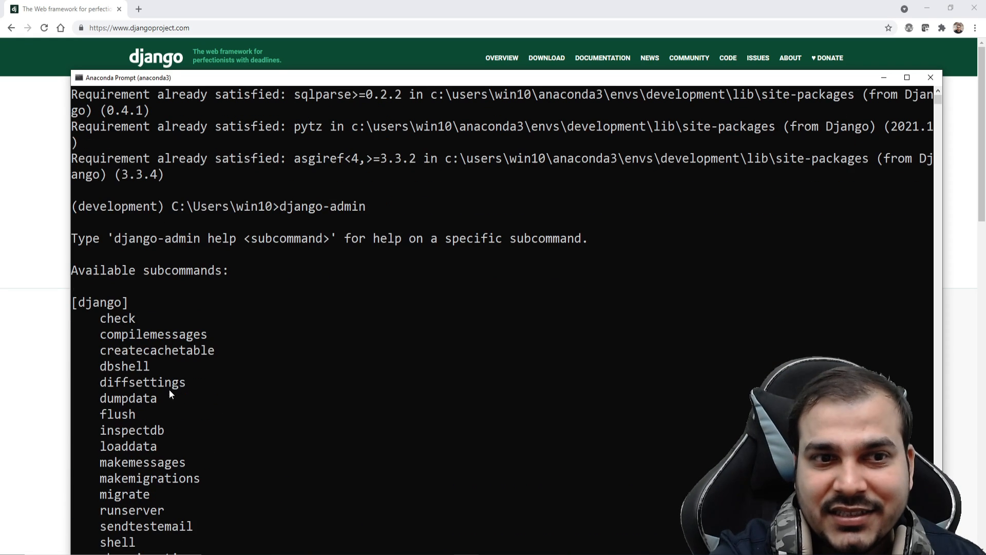
scroll("up", 3)
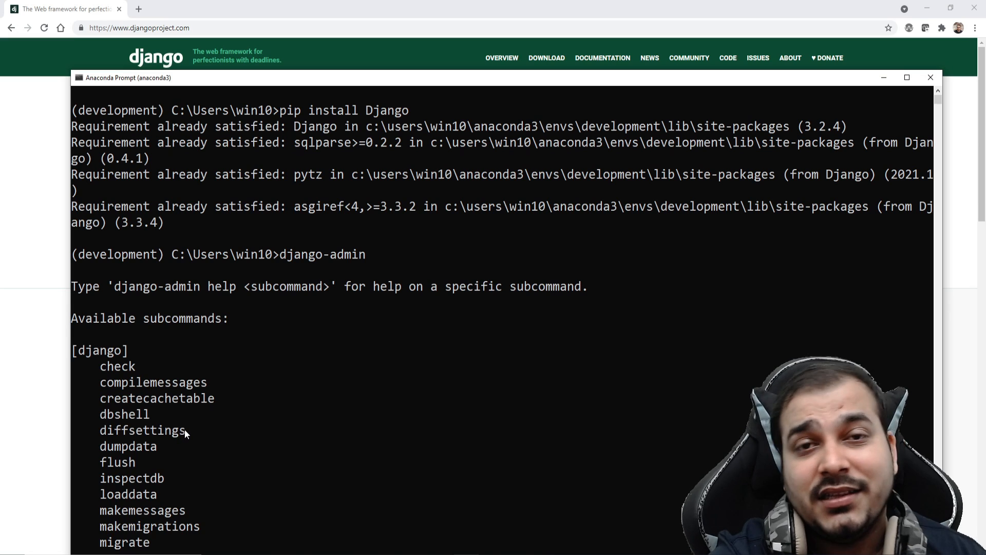
mouse_move(372, 351)
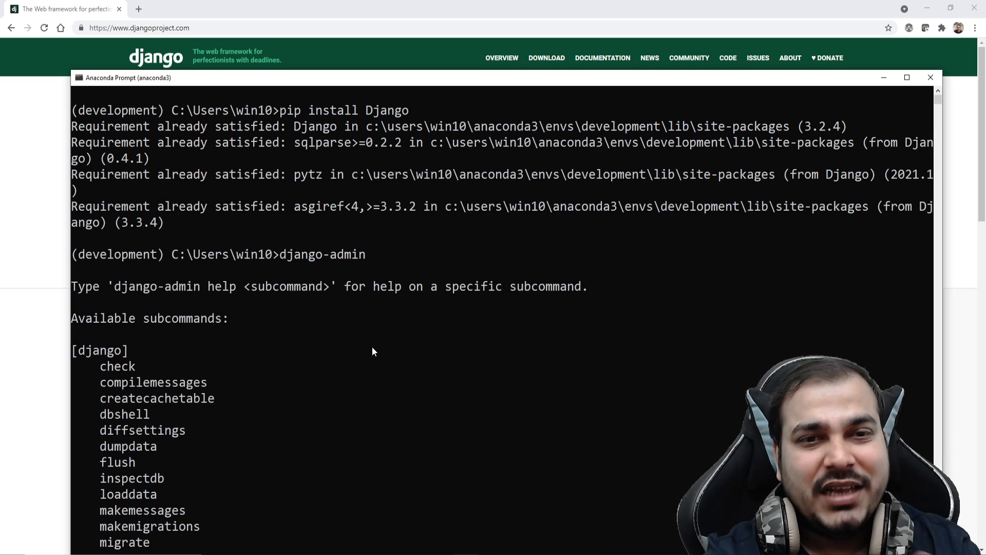
scroll("down", 3)
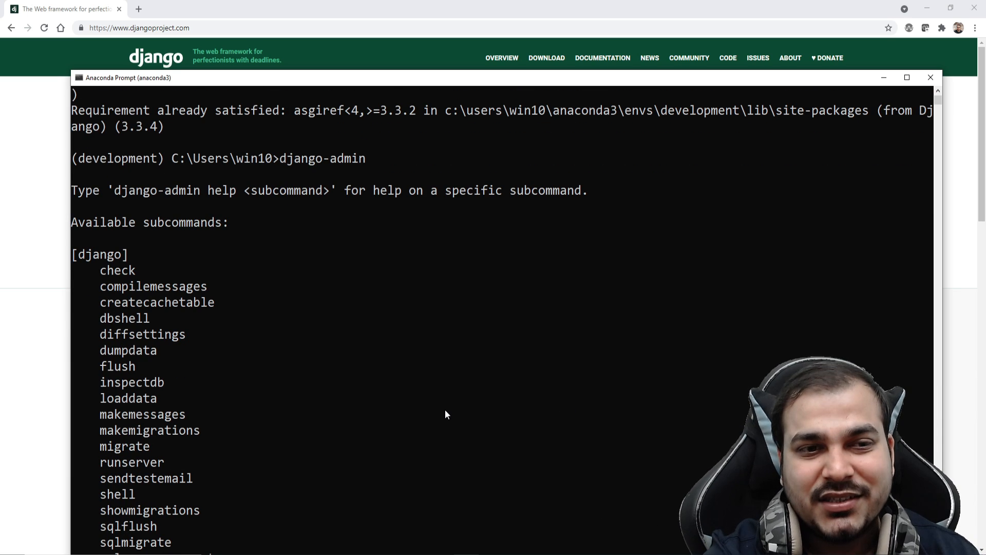
scroll("down", 3)
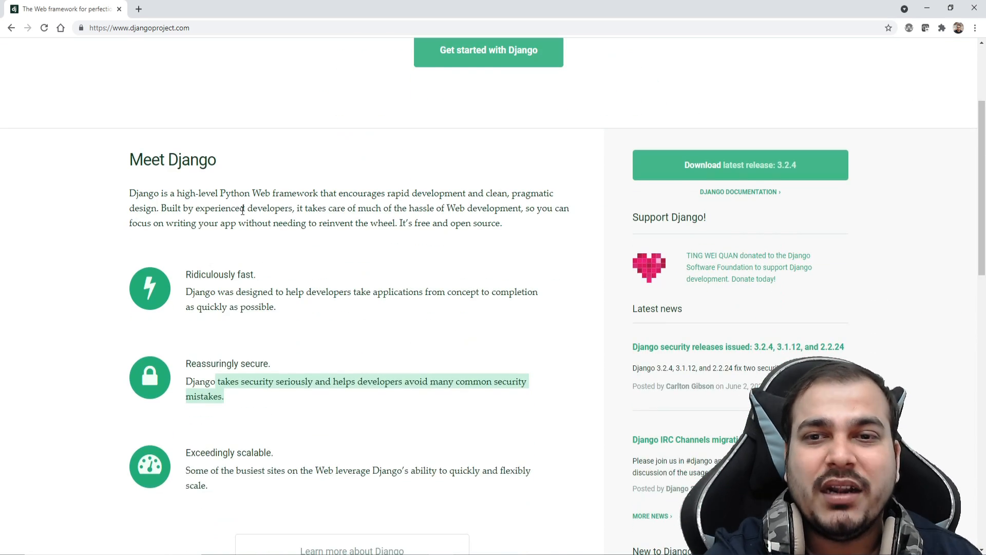
scroll("up", 3)
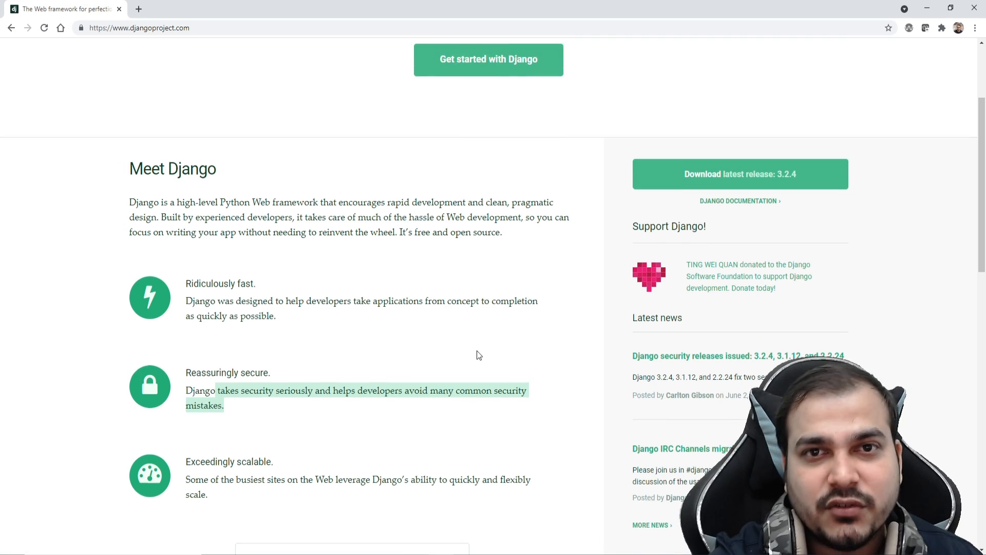
scroll("up", 3)
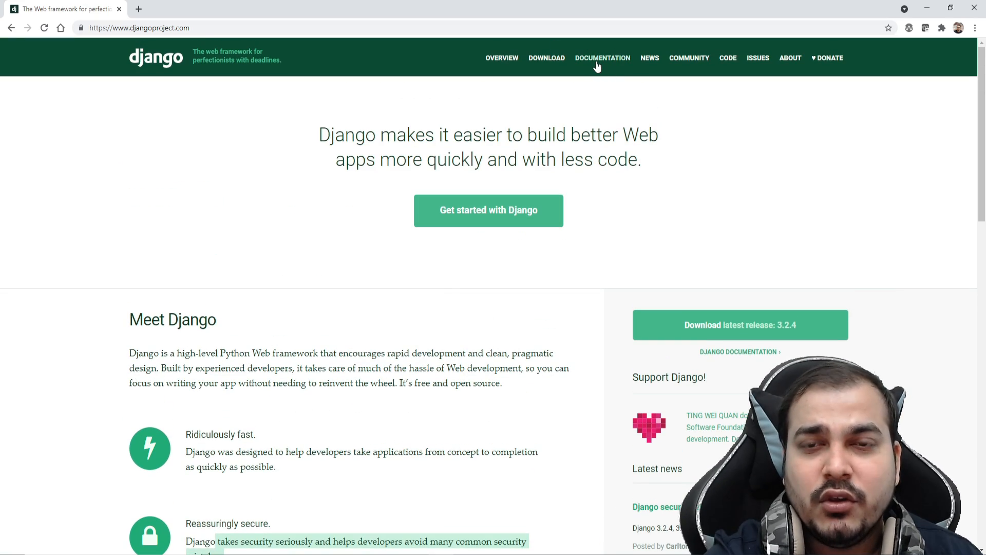
Step: Open the Django 3.2 documentation from djangoproject.com and scroll through its topic sections
left_click(602, 58)
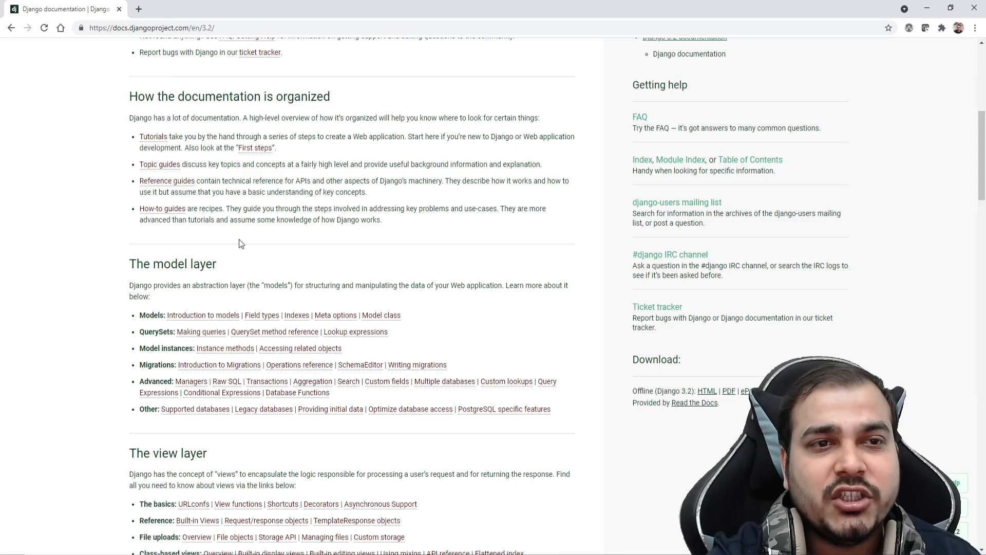
scroll("down", 3)
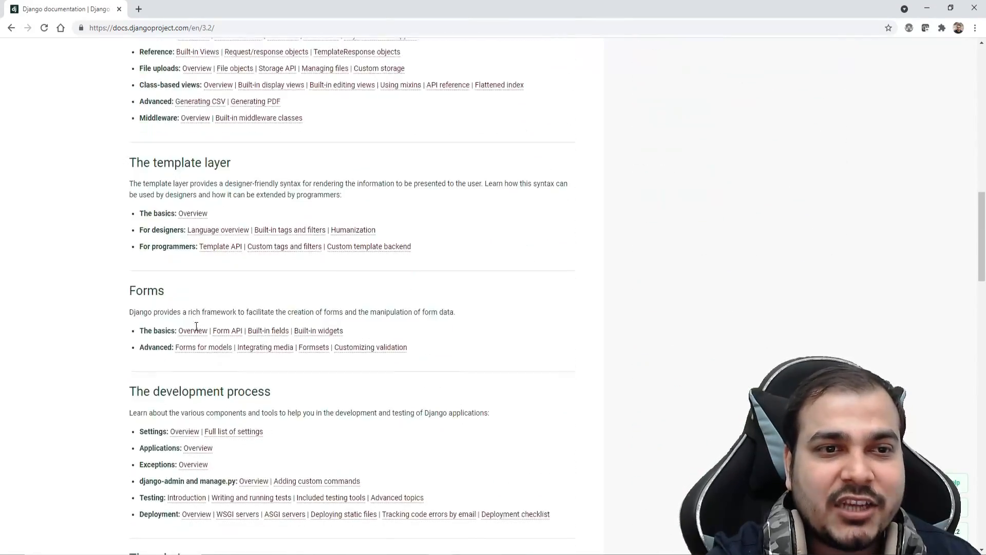
scroll("down", 3)
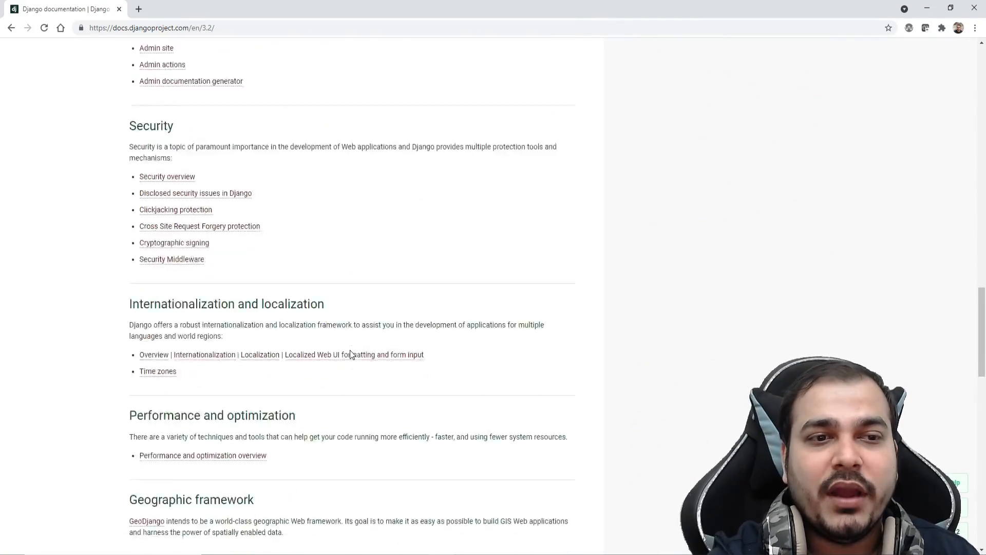
scroll("down", 3)
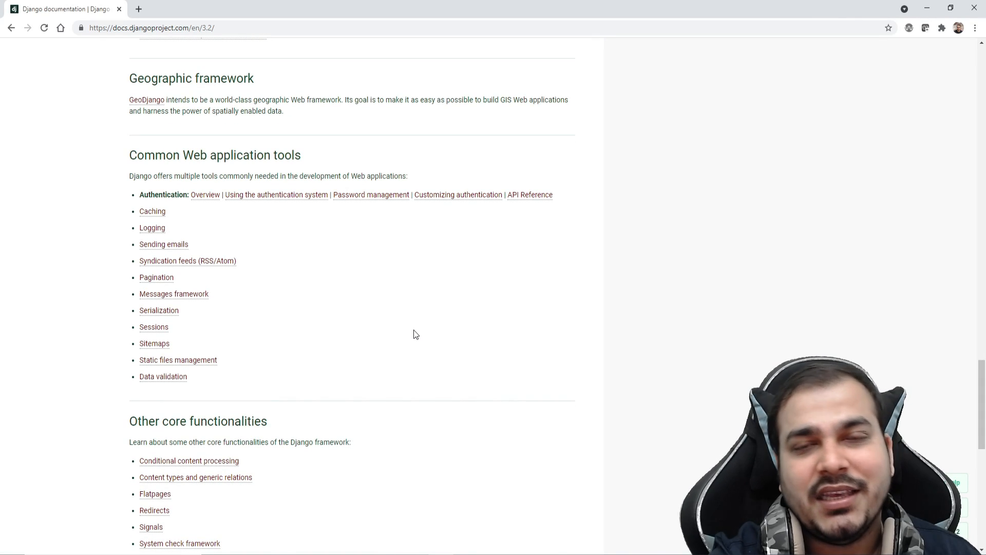
scroll("up", 3)
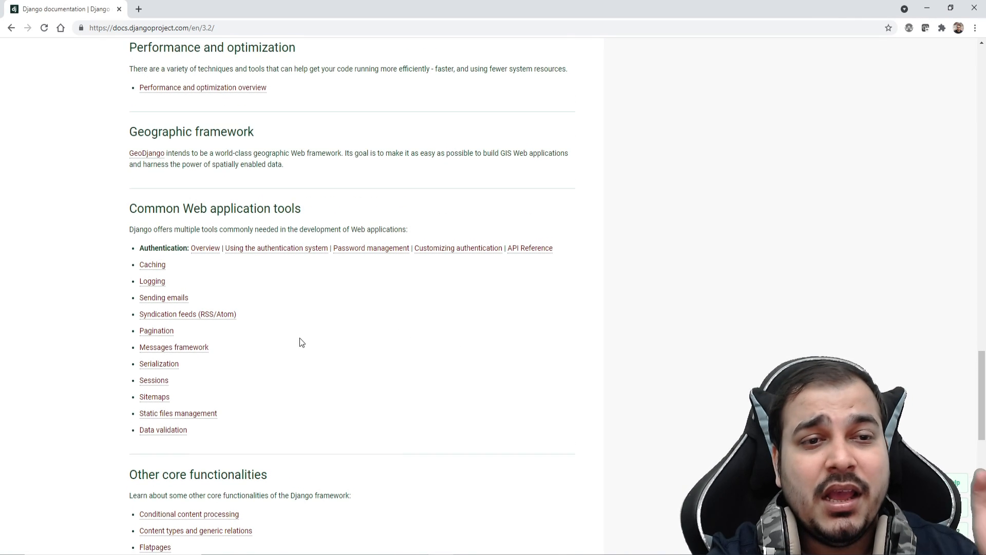
mouse_move(56, 383)
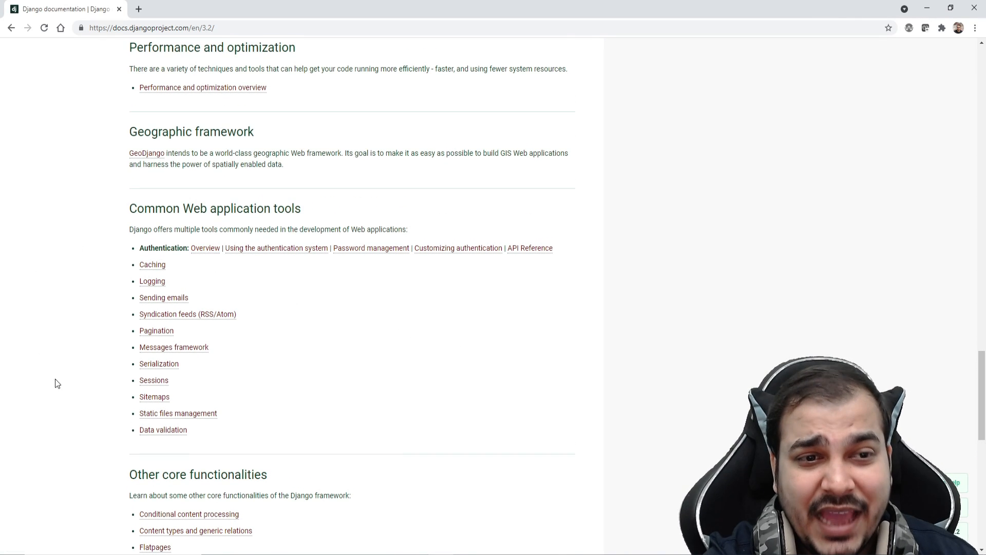
mouse_move(94, 328)
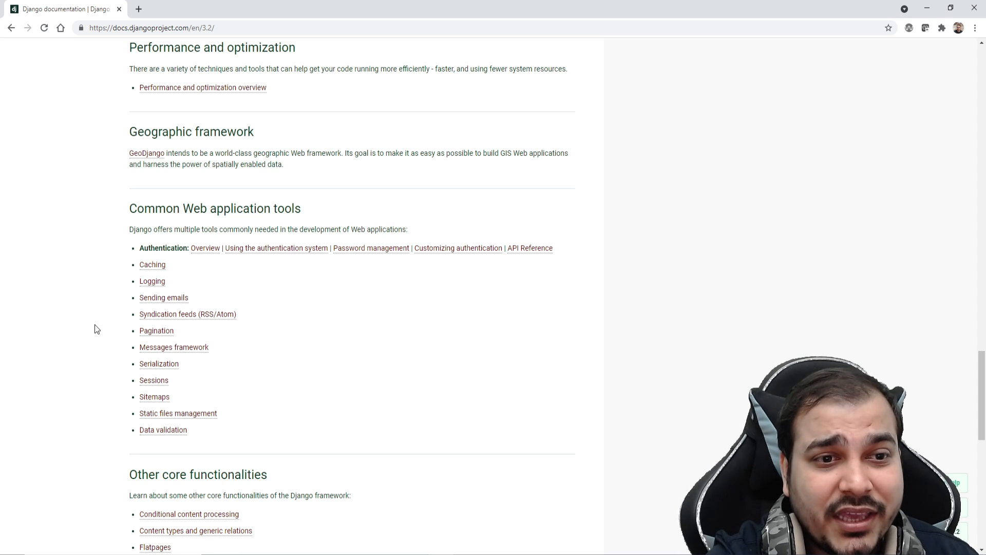
mouse_move(248, 368)
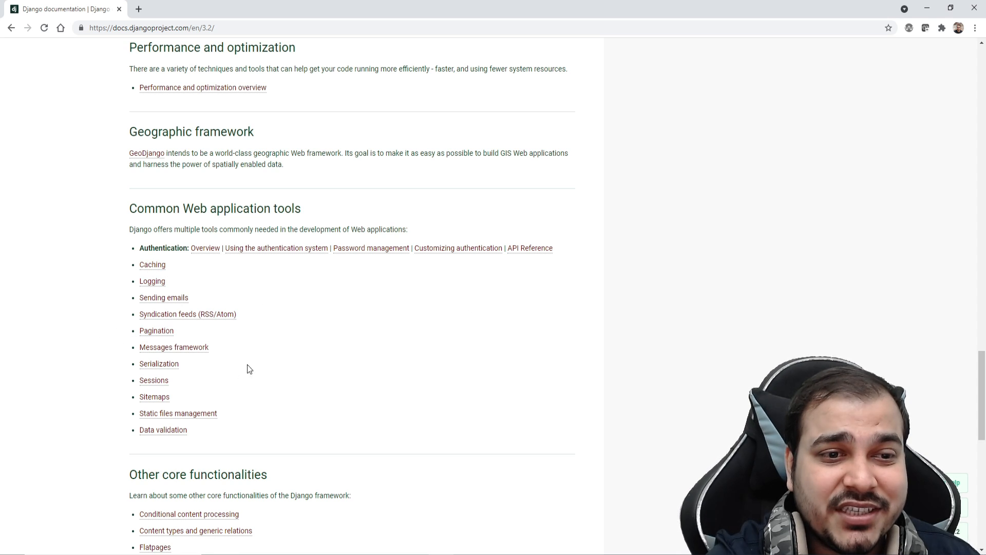
scroll("down", 3)
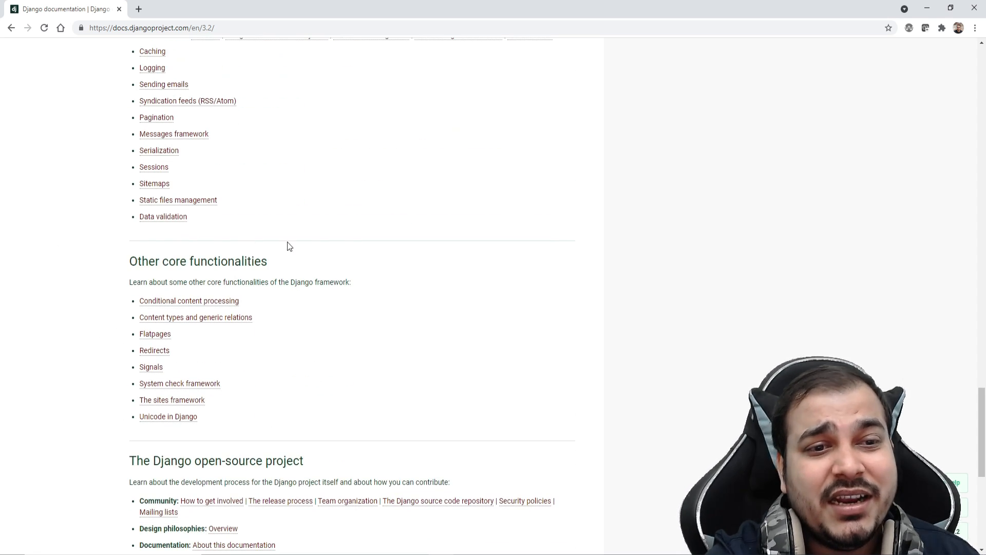
scroll("down", 3)
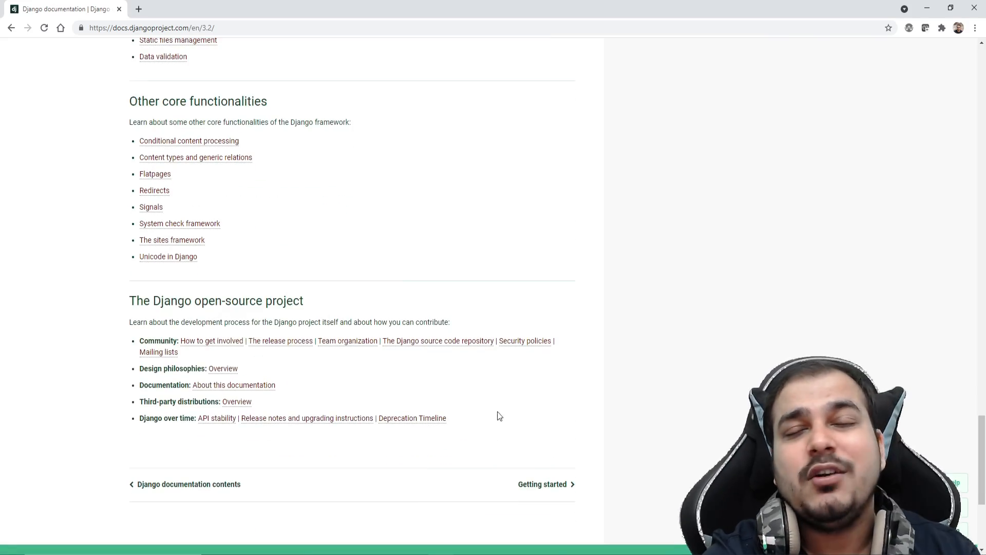
scroll("up", 3)
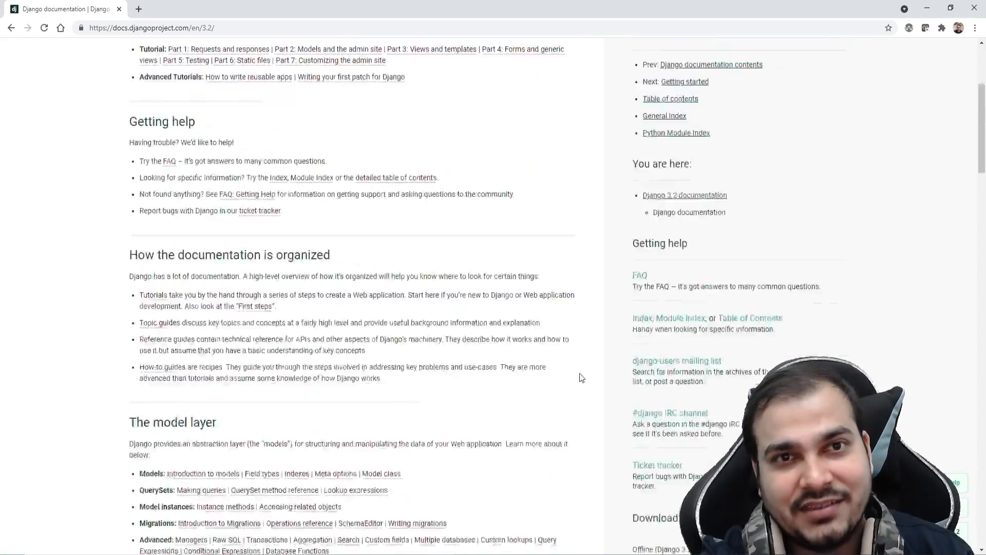
scroll("up", 3)
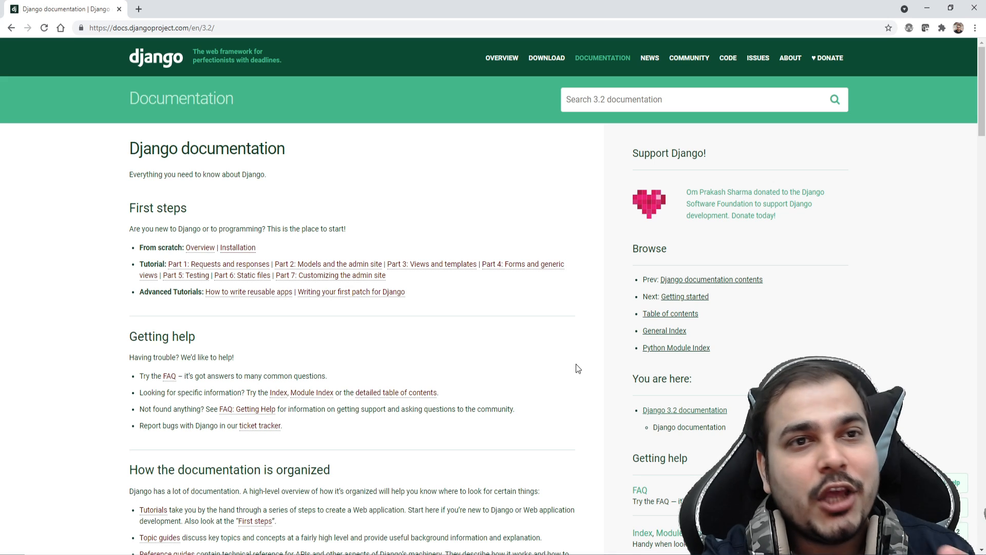